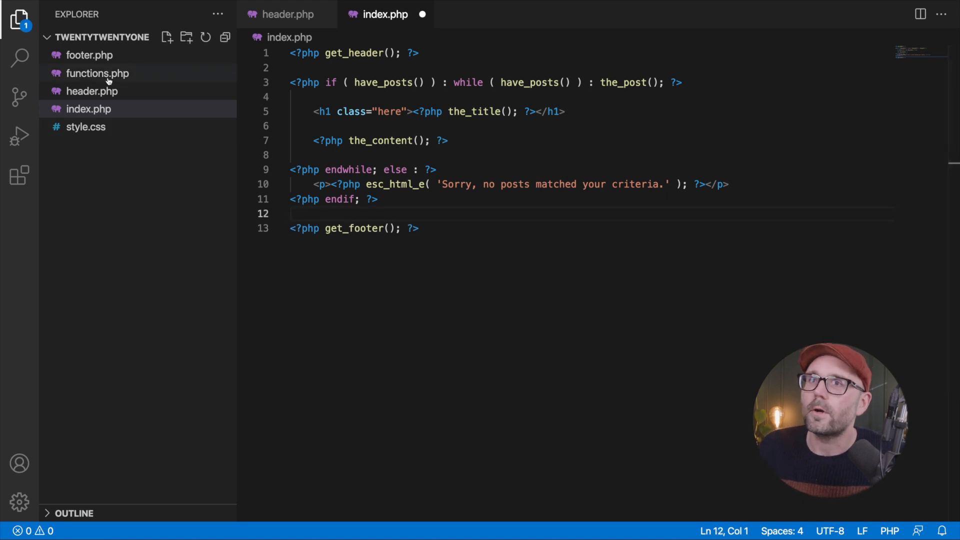
Step: Open the twentytwentyone theme's functions.php and add a blank line inside its PHP tags
click(97, 73)
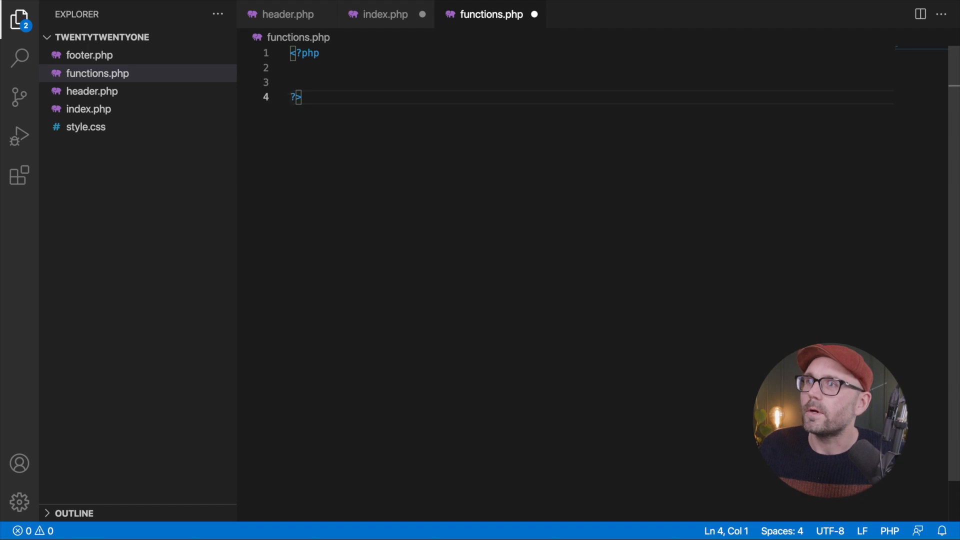
key(Enter)
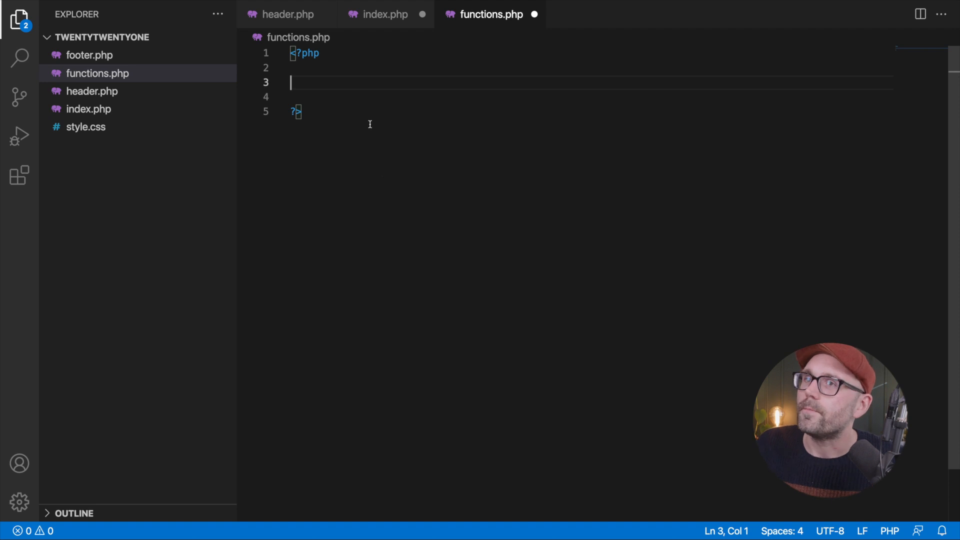
mouse_move(361, 88)
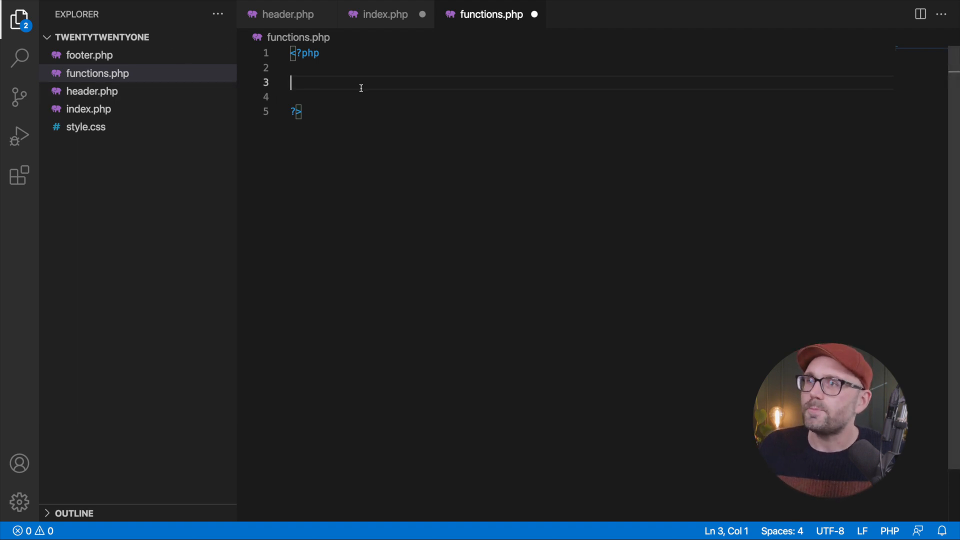
Step: Write hello_world() echoing '<p>Hello World</p>' in functions.php and save the file
text(functo)
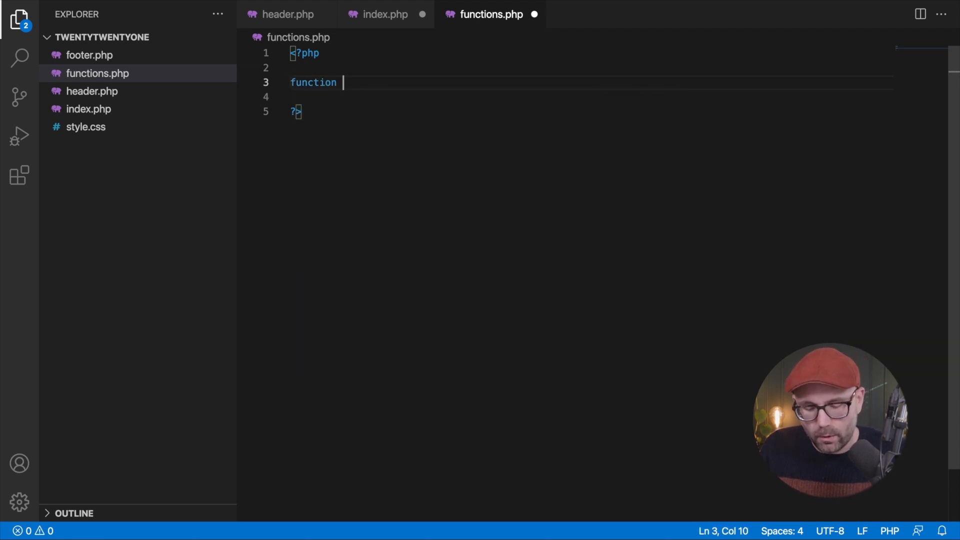
text(hello_wo)
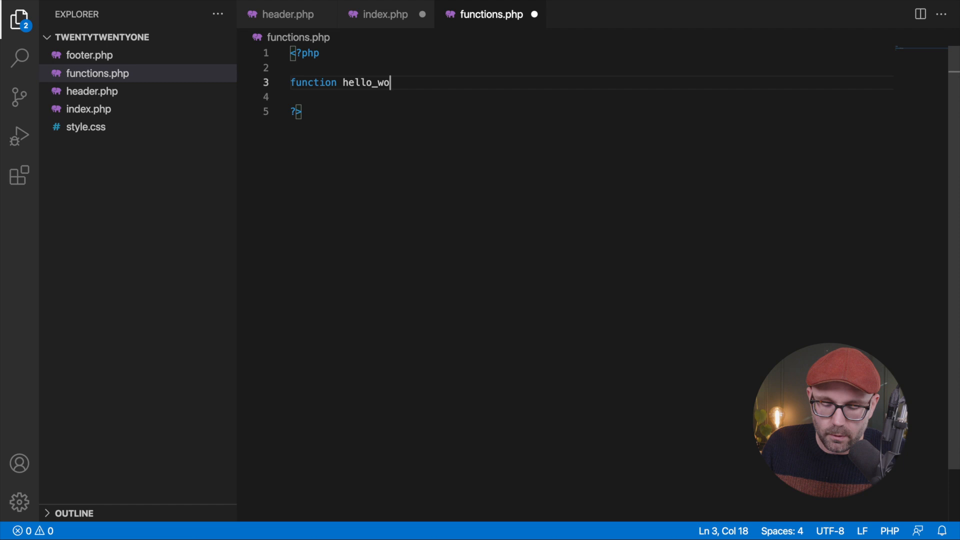
text(rld() {)
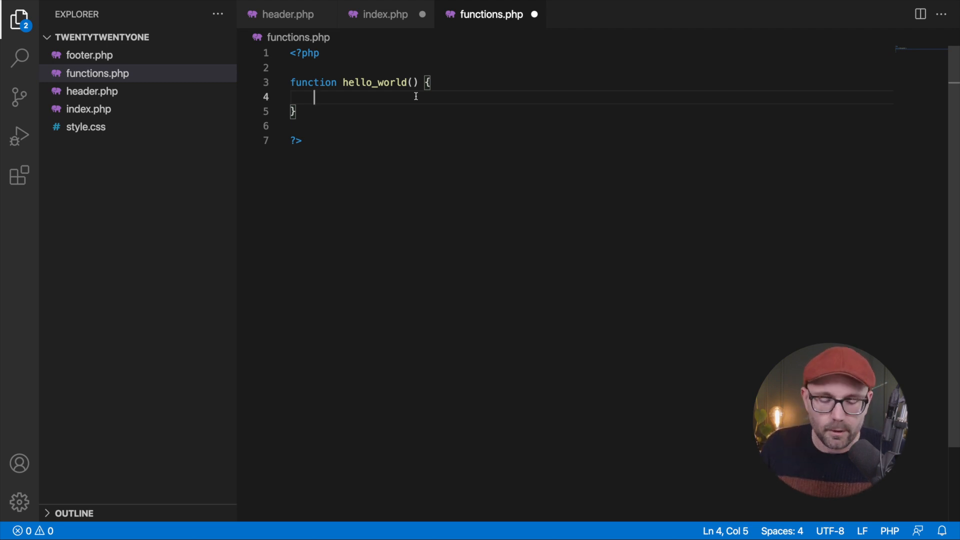
text(echo ')
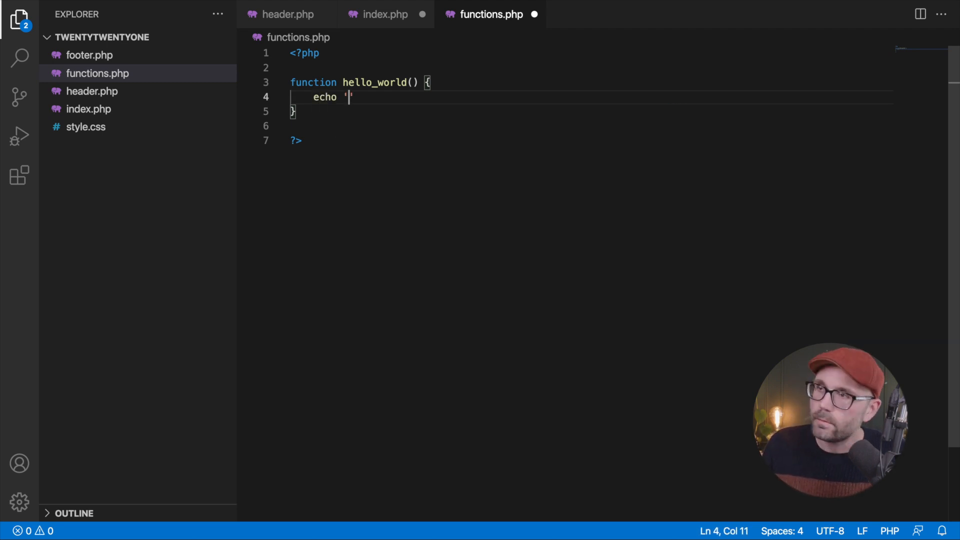
text(<p)
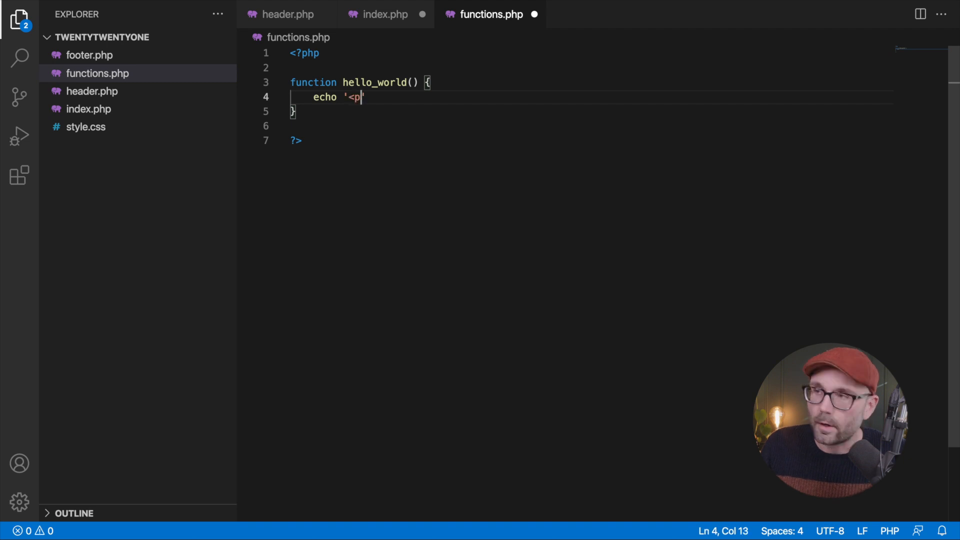
text(>Hello)
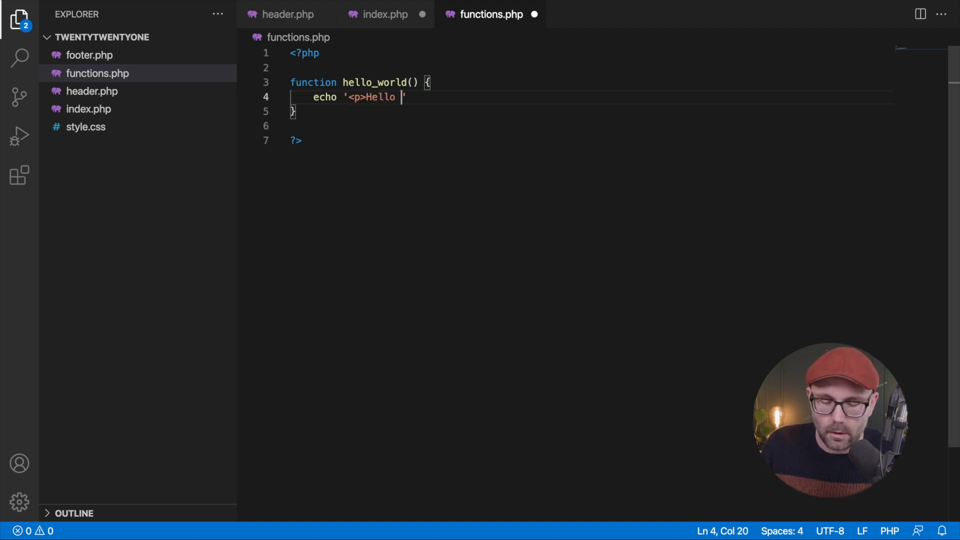
text(World)
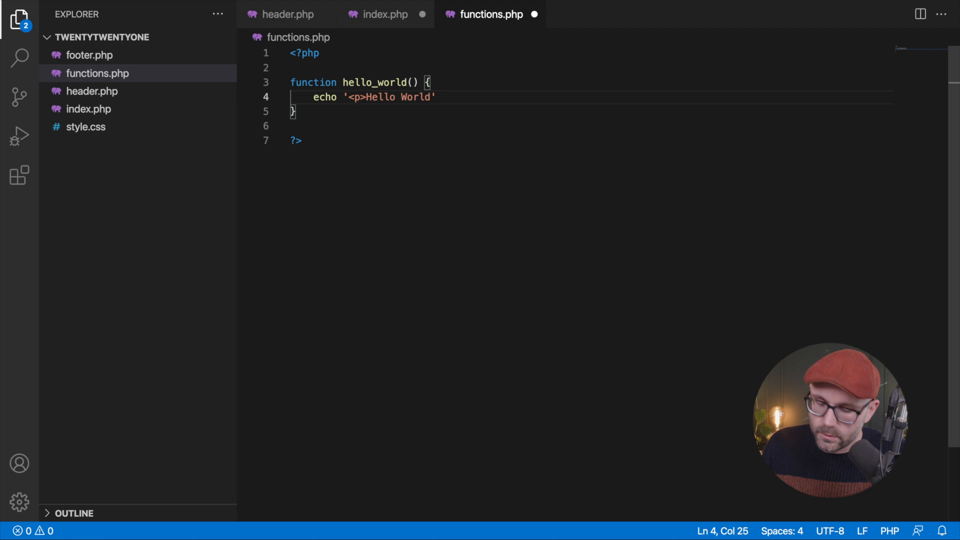
text(</p>';)
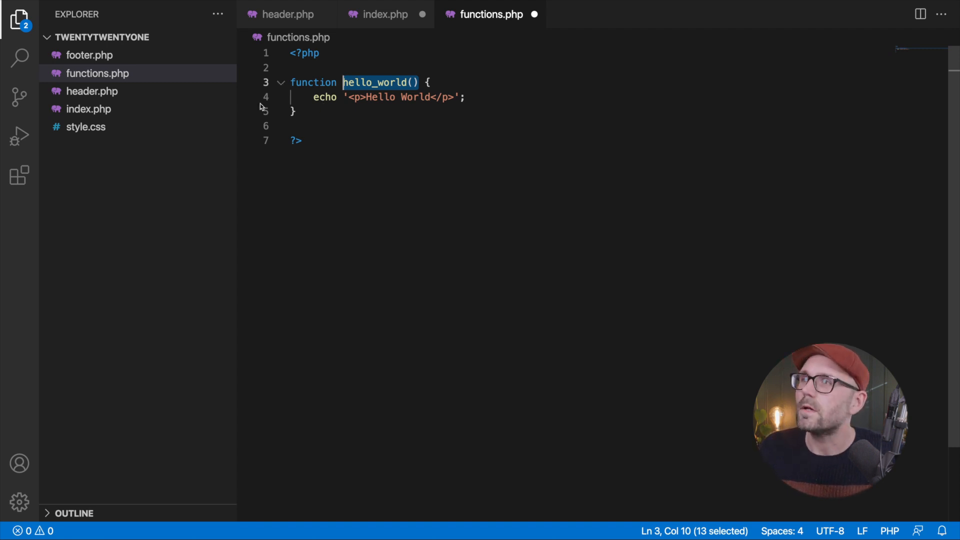
key(Ctrl+s)
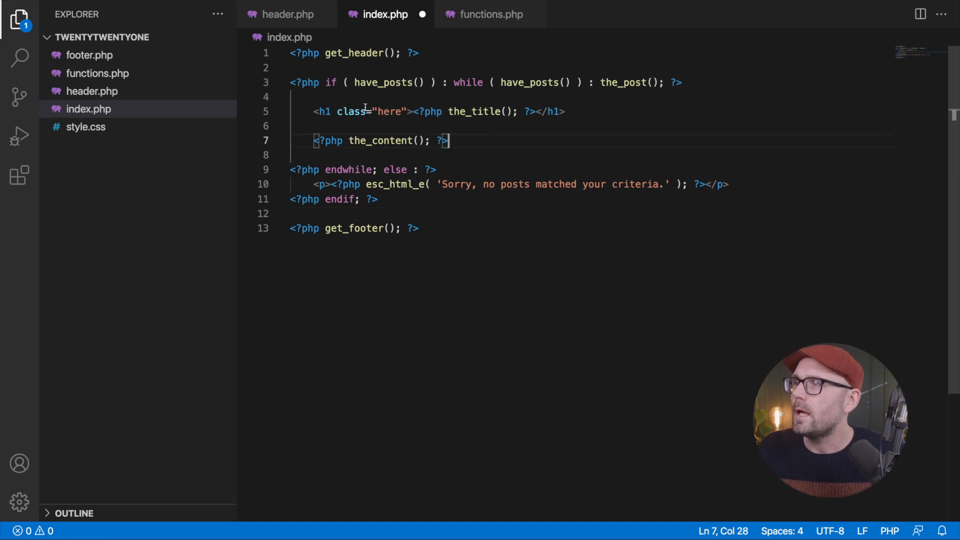
Step: Replace the h1's the_title() call in index.php with hello_world(), then revert to the_title()
click(538, 111)
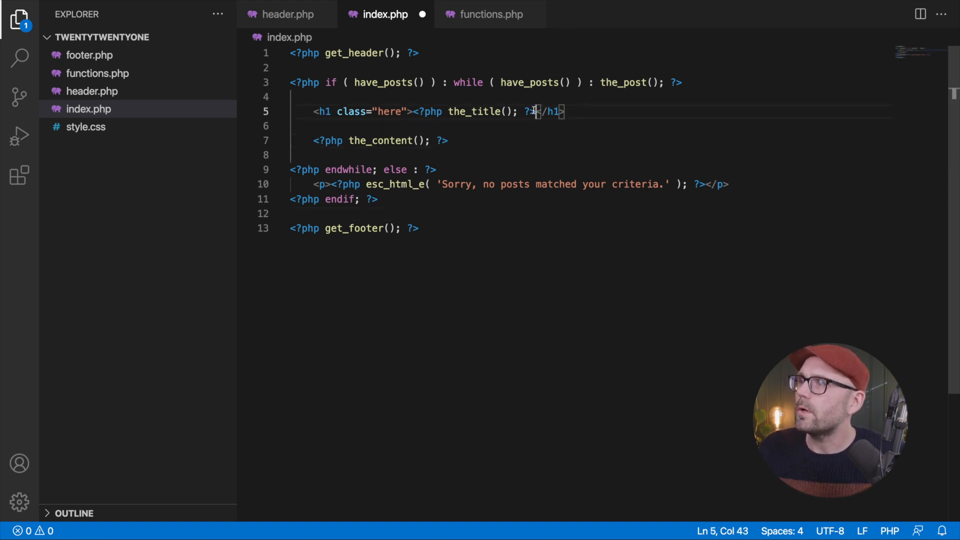
drag(532, 111, 414, 111)
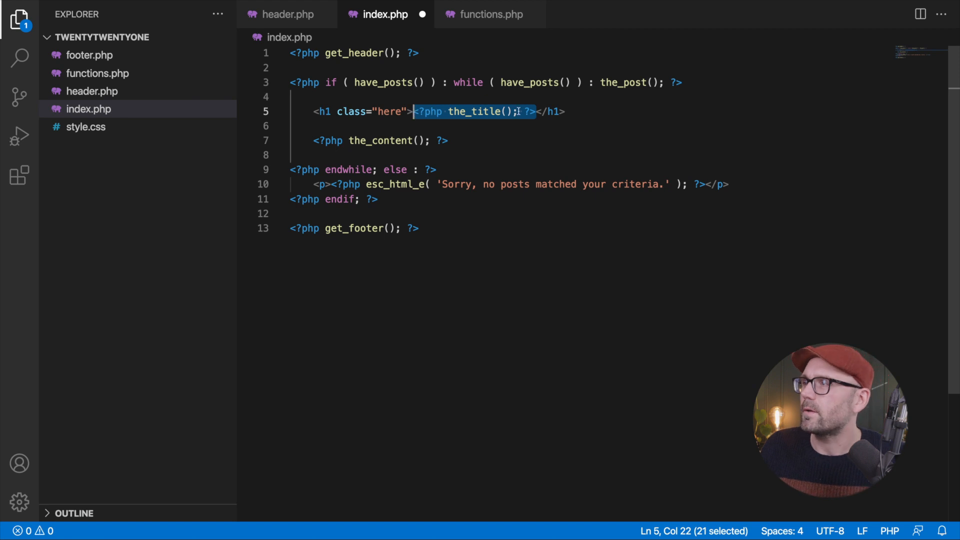
text(hello_world())
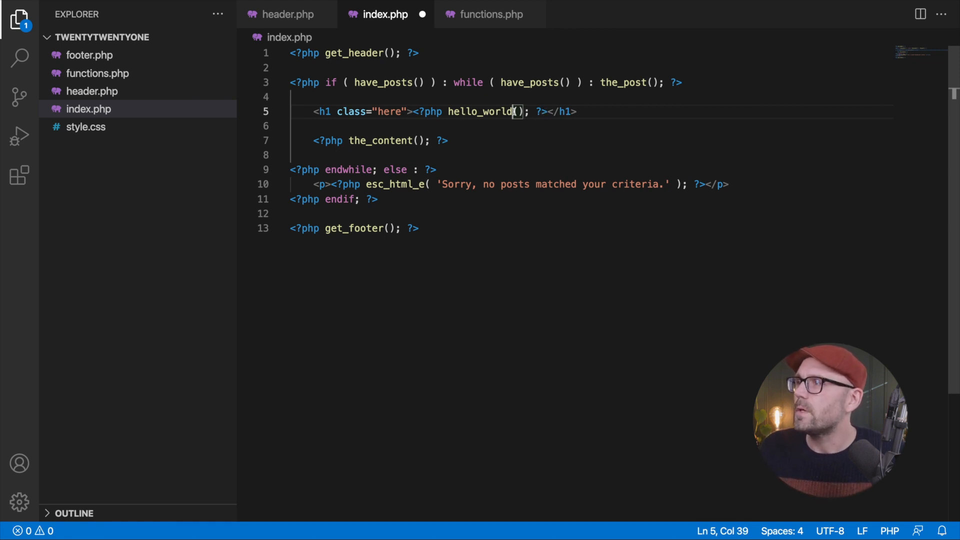
text(the_title())
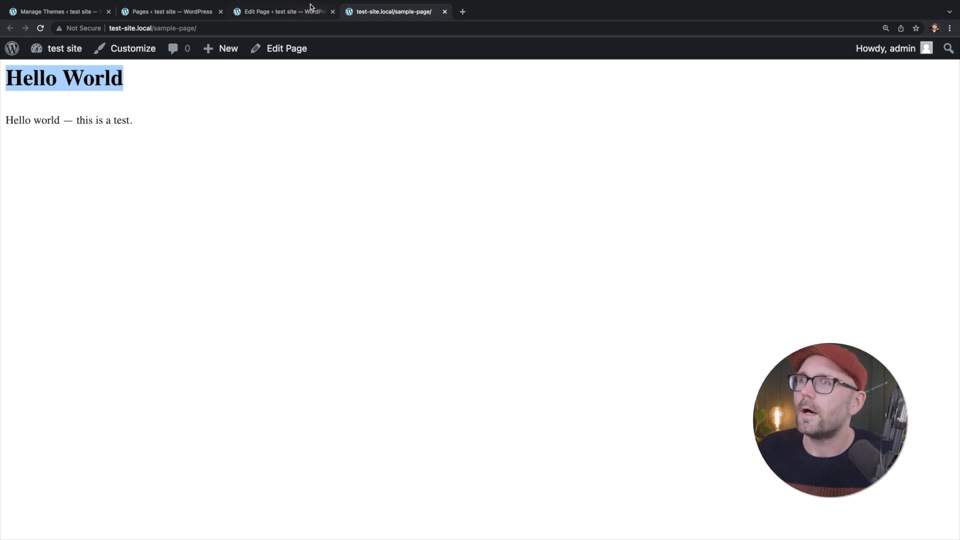
Step: Switch to the Edit Page browser tab for the sample page
click(283, 11)
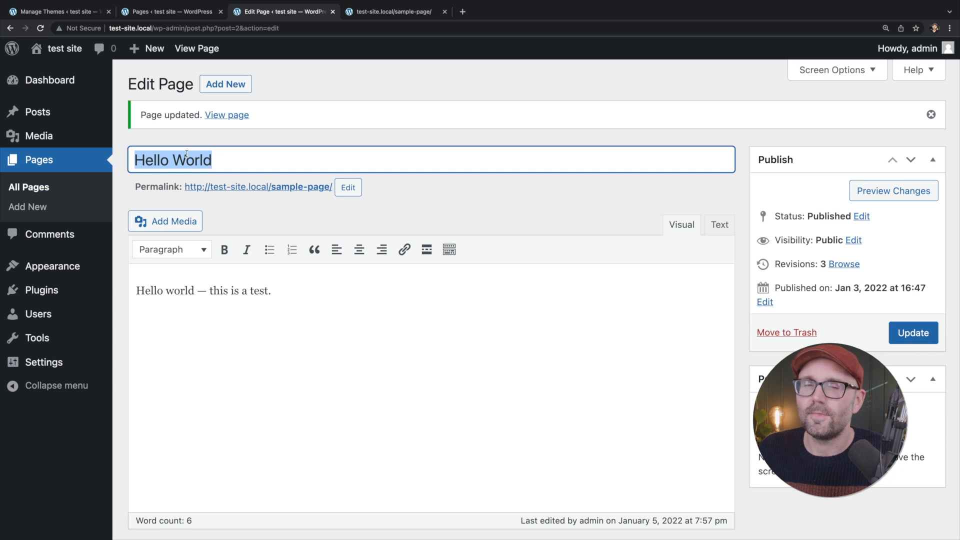
Step: Retitle the sample page 'Demo' and check the live page's Demo heading
text(Demo)
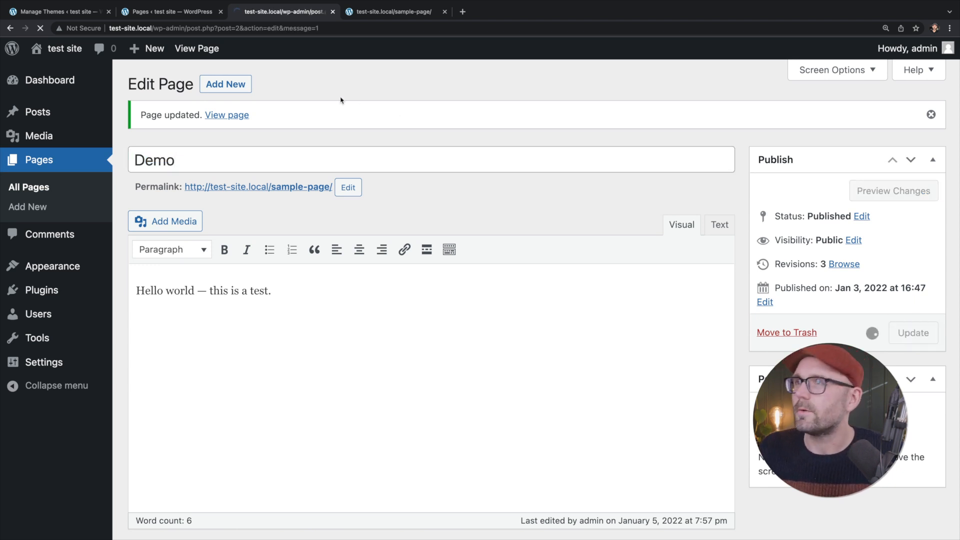
click(401, 11)
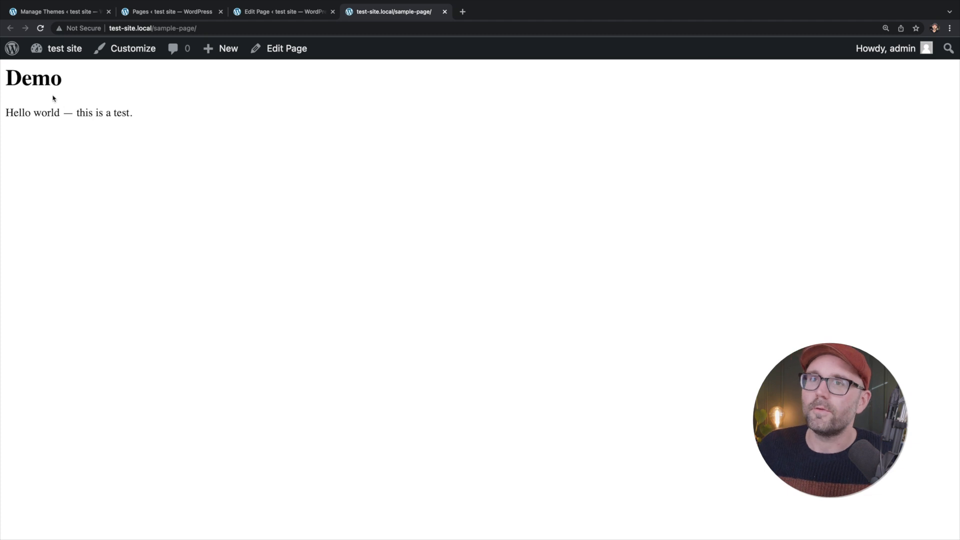
double_click(31, 79)
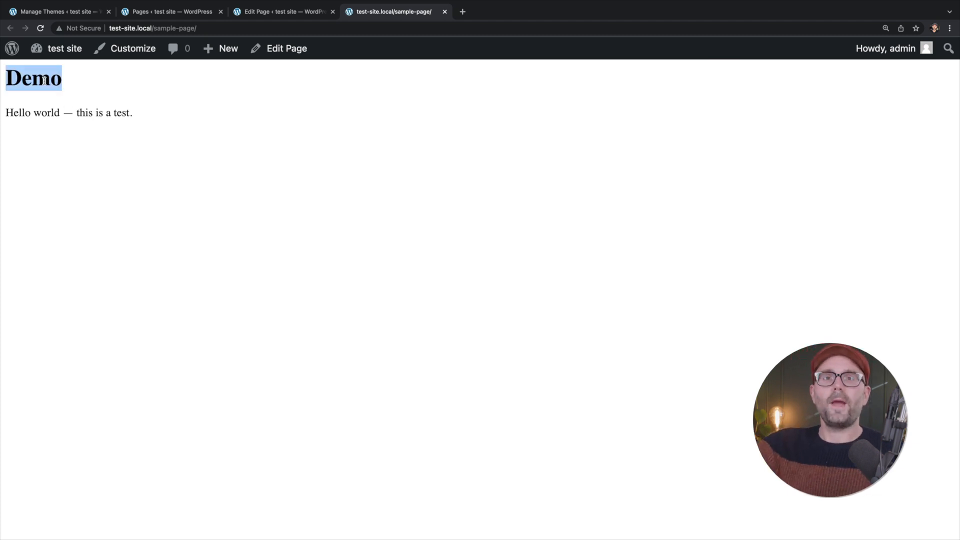
mouse_move(105, 80)
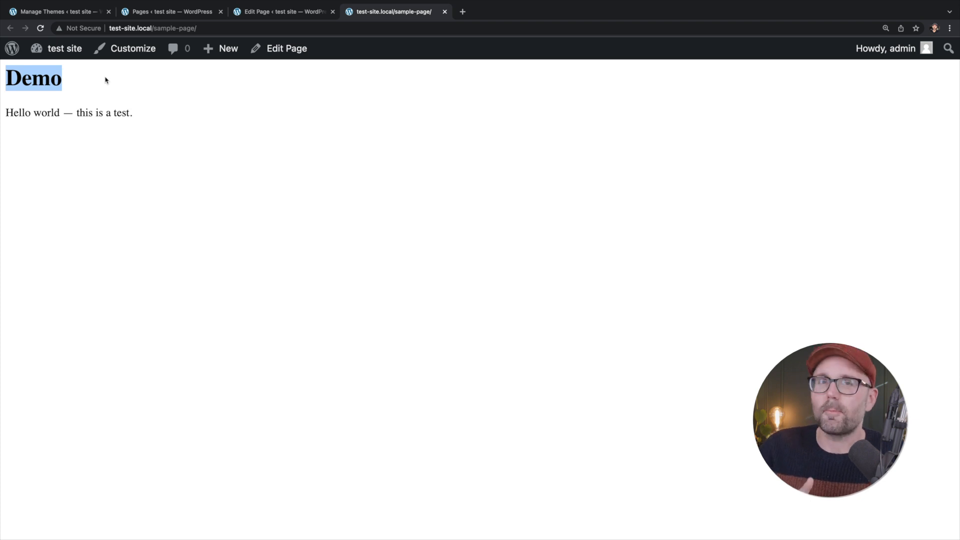
mouse_move(214, 156)
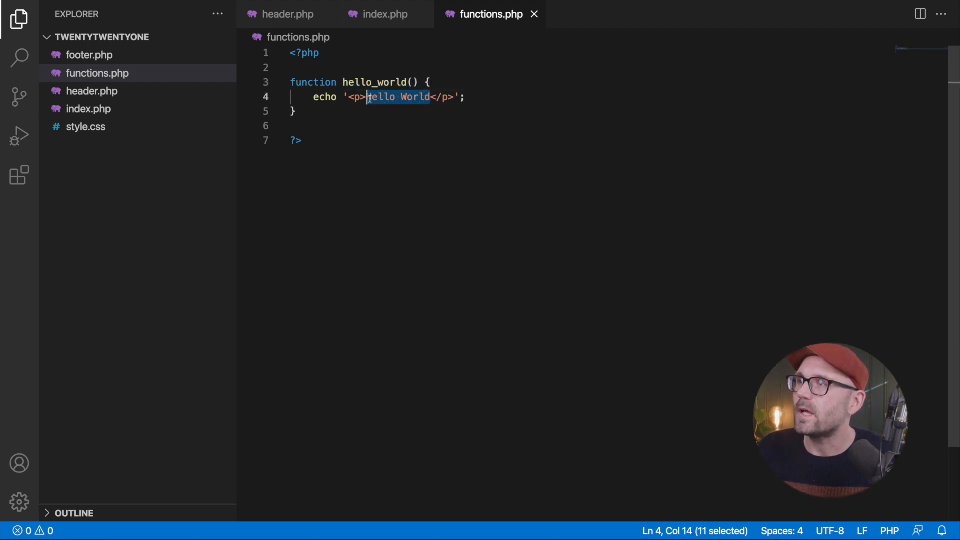
Step: Change hello_world()'s echoed text to 'This is a test to make sure it is working'
text(This i)
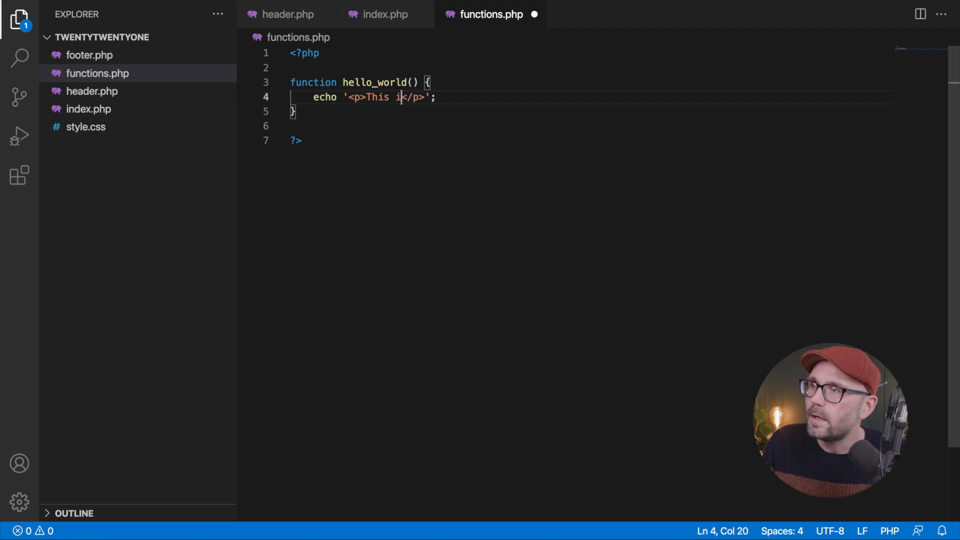
text(s a test to make sure it is worki)
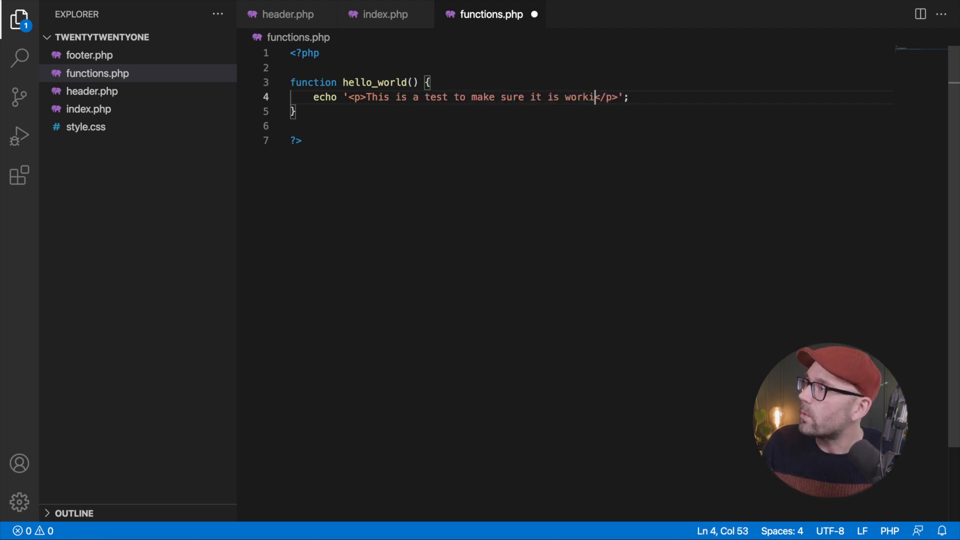
click(384, 14)
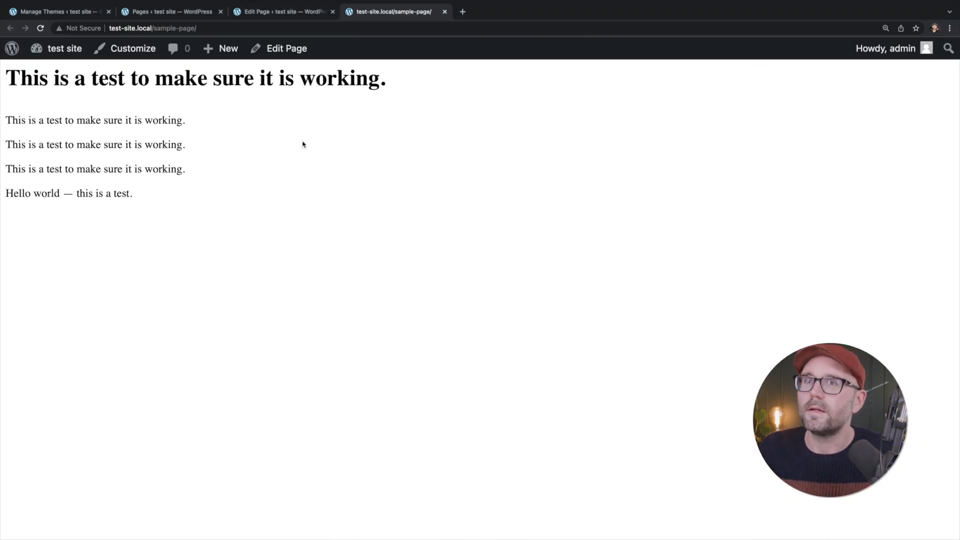
Step: Check the reloaded sample page showing the test sentence, then return to VS Code
drag(95, 120, 185, 120)
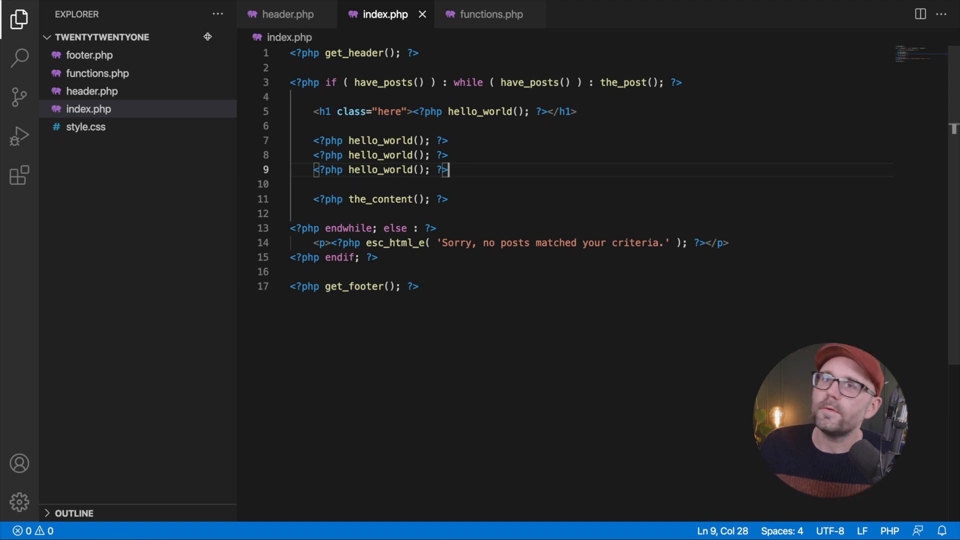
Step: Add <h2><?php hello_world(); ?></h2> to header.php and add blank lines above wp_footer() in footer.php
click(284, 14)
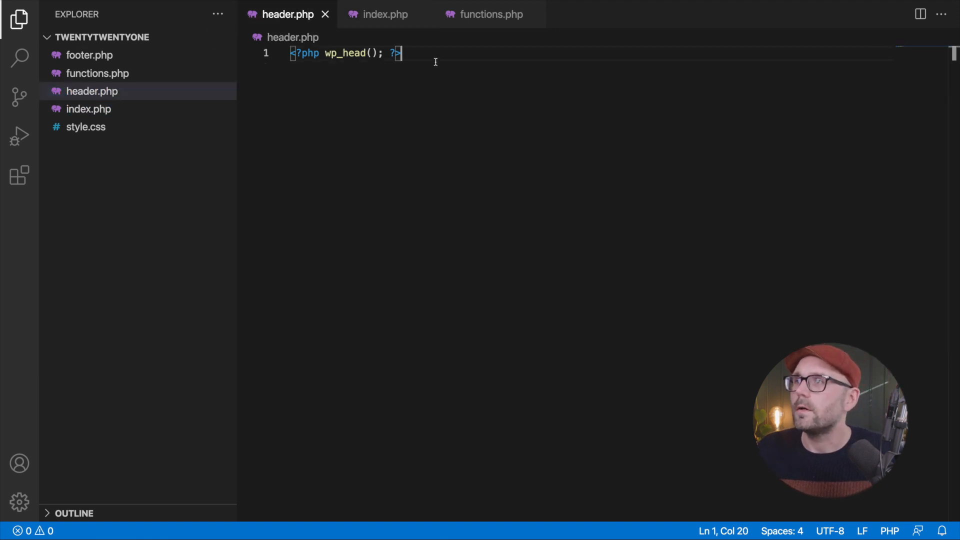
text(<?php hello_world(); ?>)
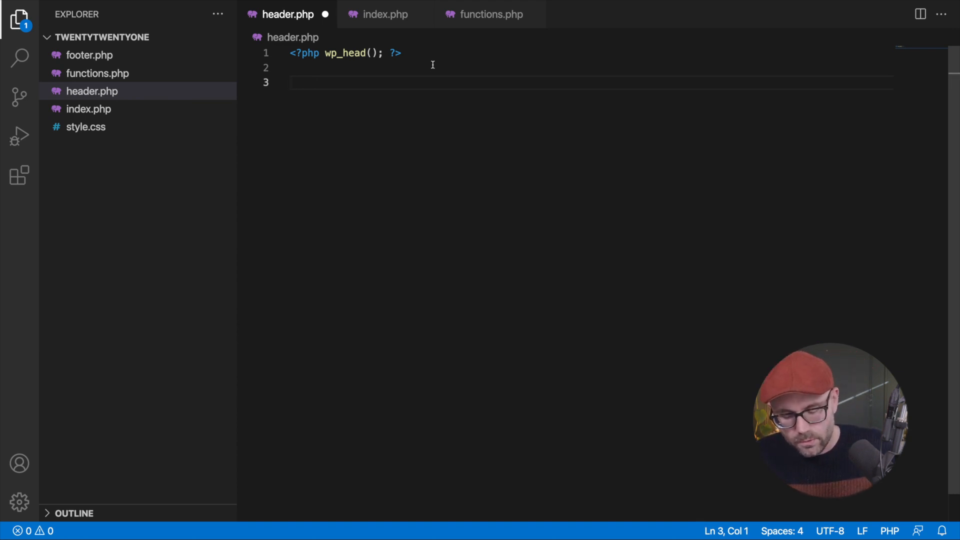
text(<>h2><?php hello_world(); ?></h2>)
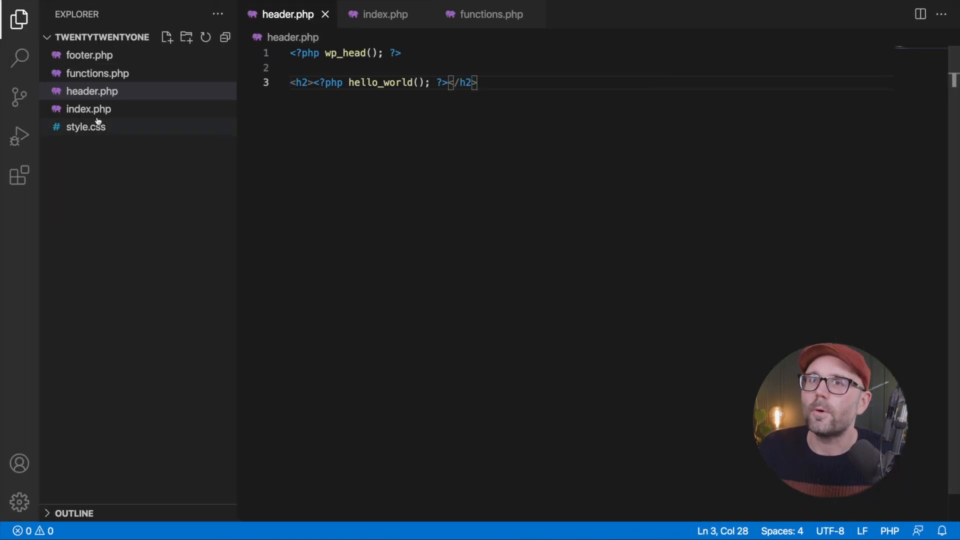
click(85, 55)
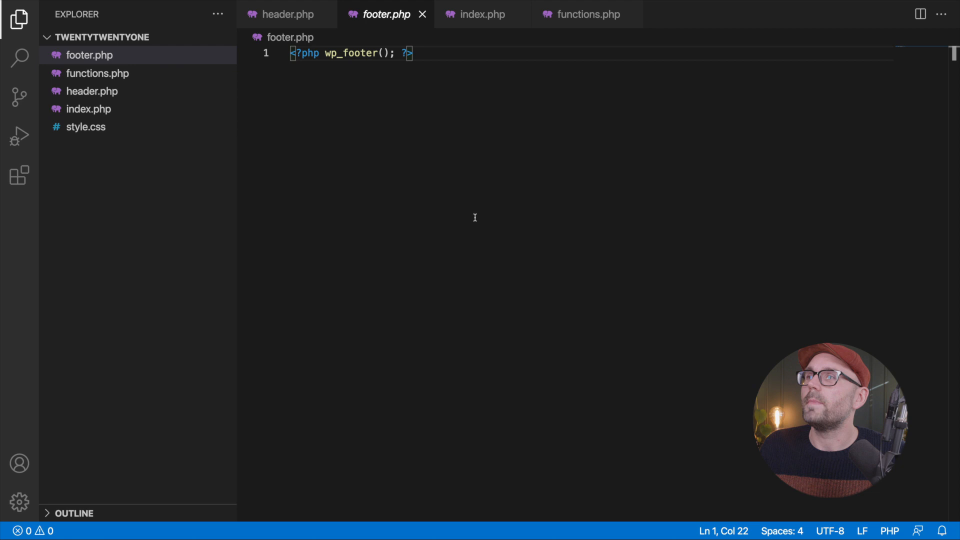
key(Enter)
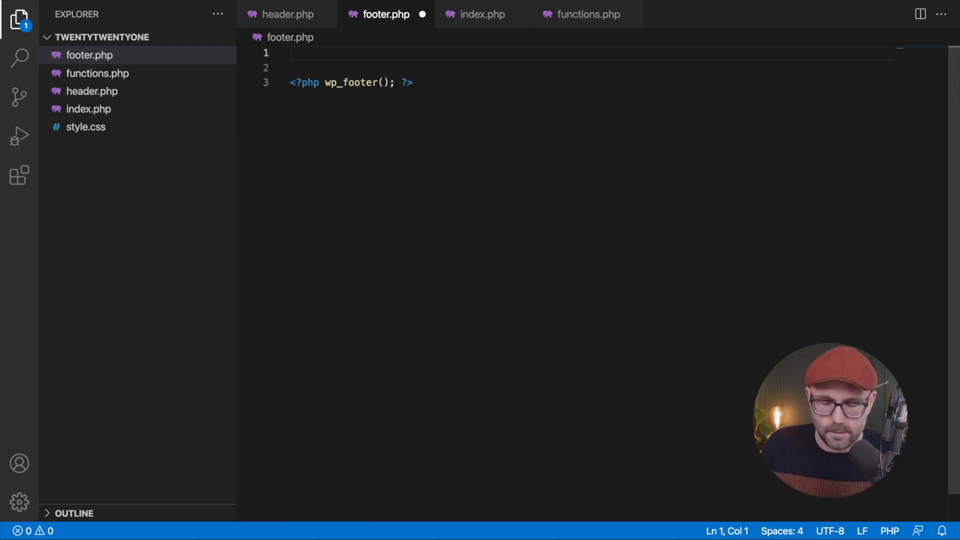